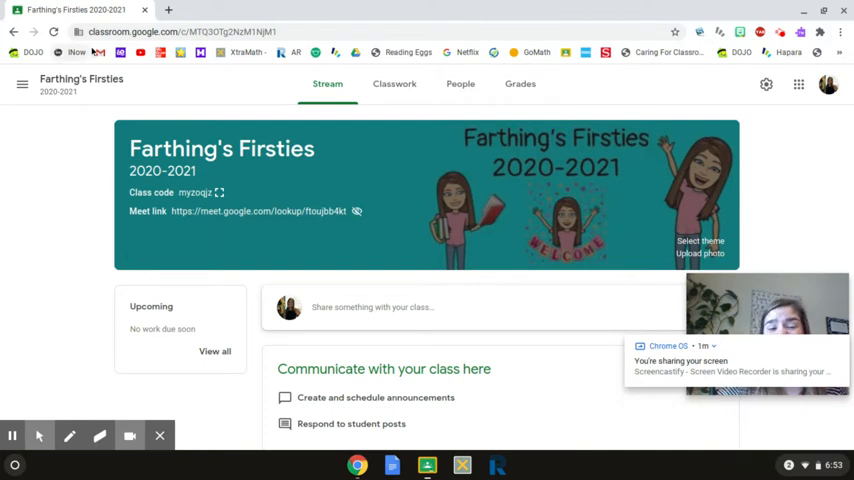
pyautogui.moveTo(696, 208)
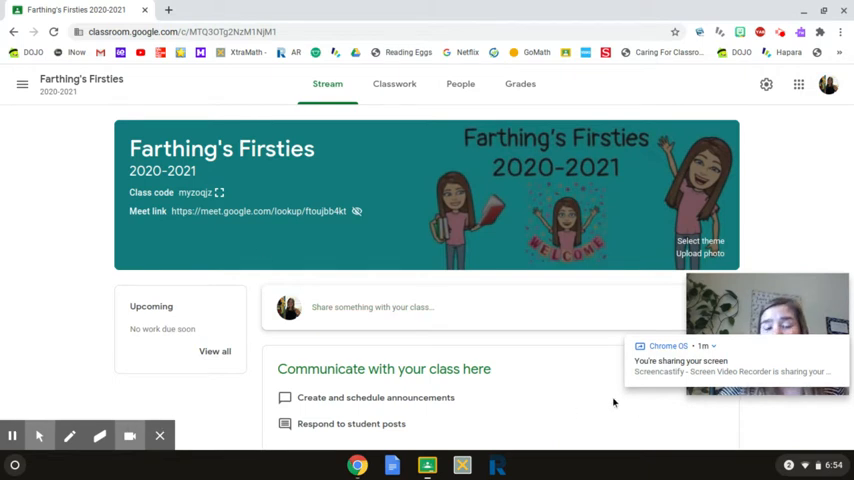
pyautogui.moveTo(104, 204)
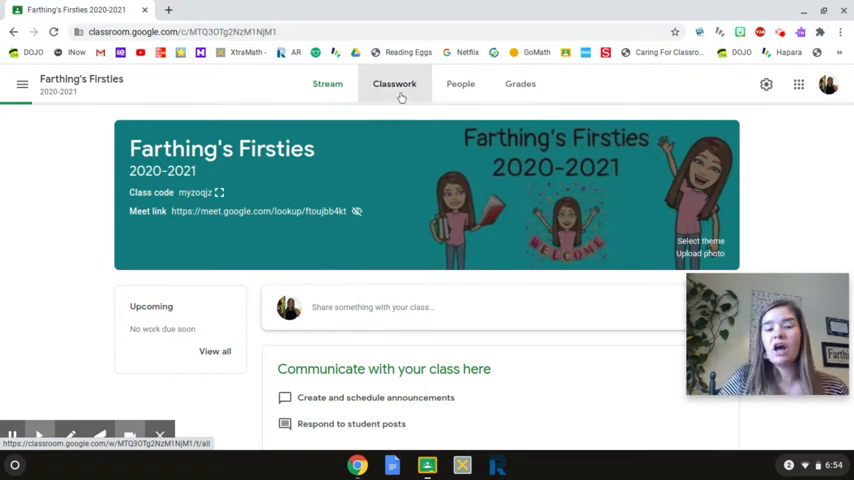
# Step: Switch to Classwork and scroll through the Daily Activities, Monday and Tuesday topics
pyautogui.click(394, 84)
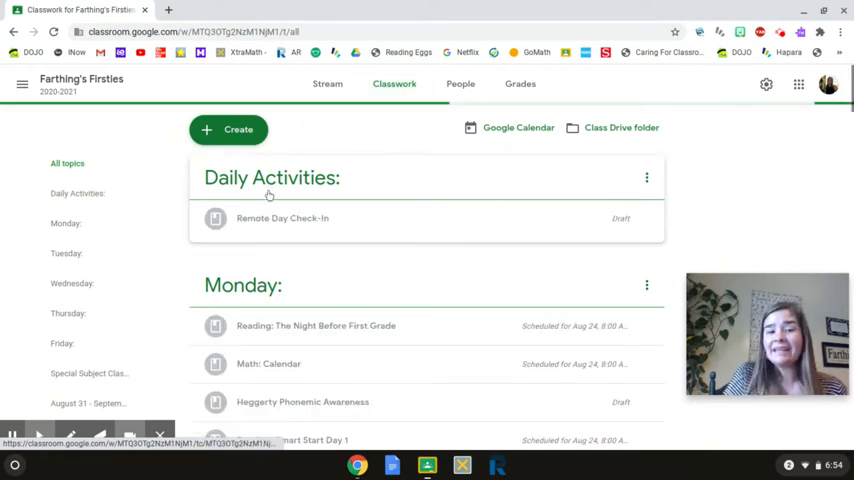
pyautogui.scroll(-3)
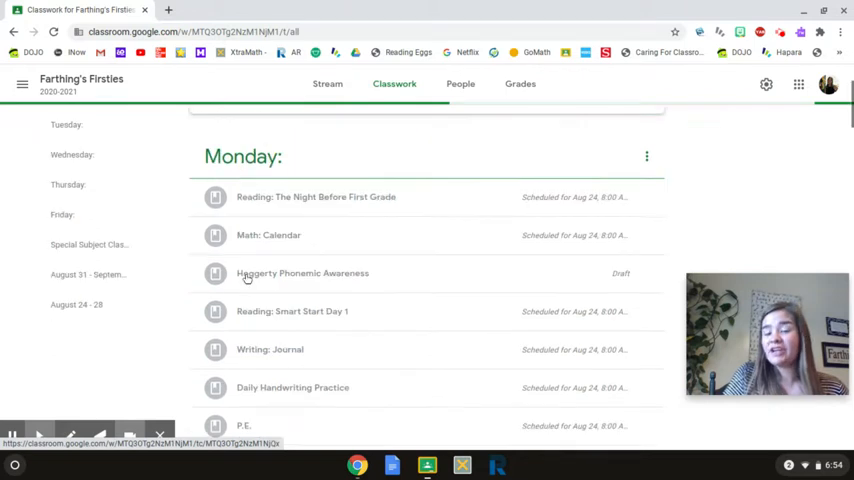
pyautogui.scroll(-3)
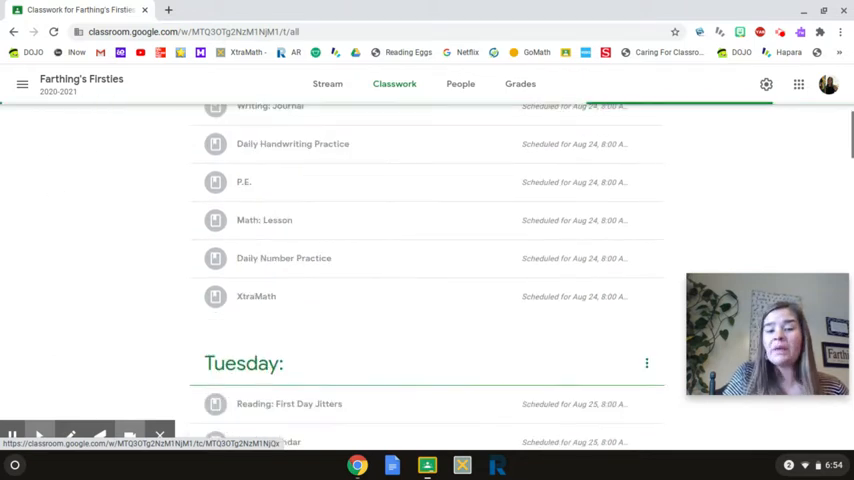
pyautogui.scroll(-3)
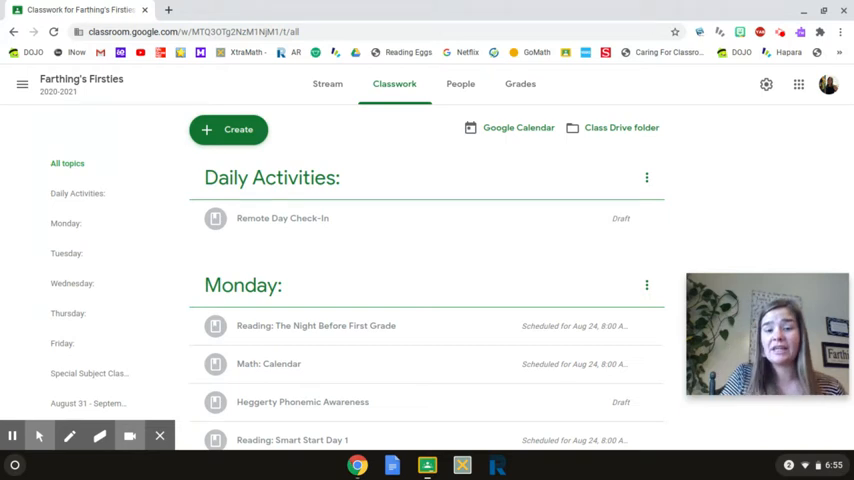
pyautogui.scroll(-3)
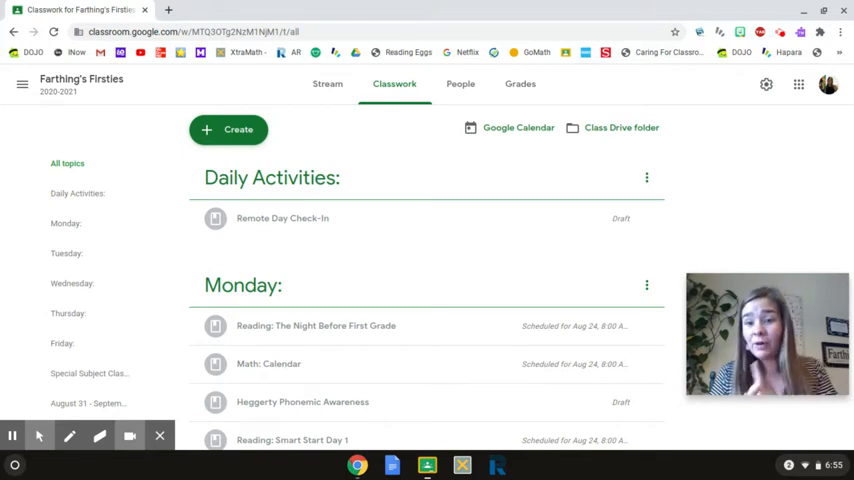
pyautogui.scroll(-3)
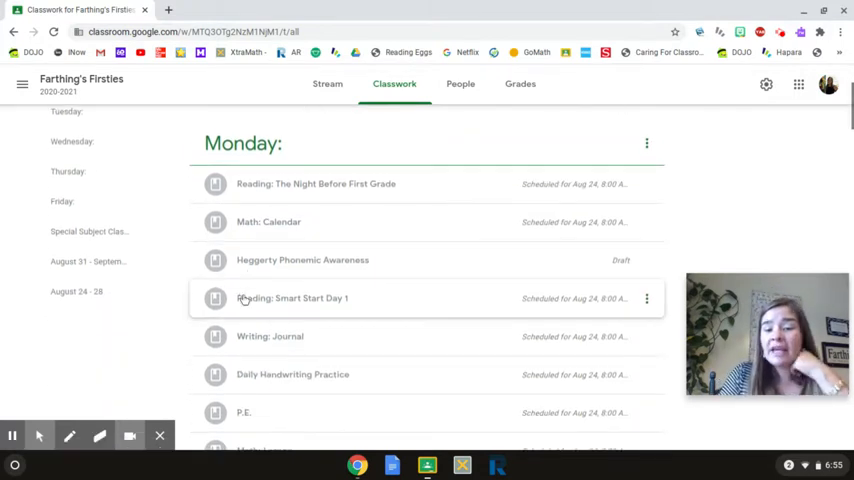
# Step: Expand the Reading: Smart Start Day 1 assignment and review its instructions
pyautogui.click(292, 298)
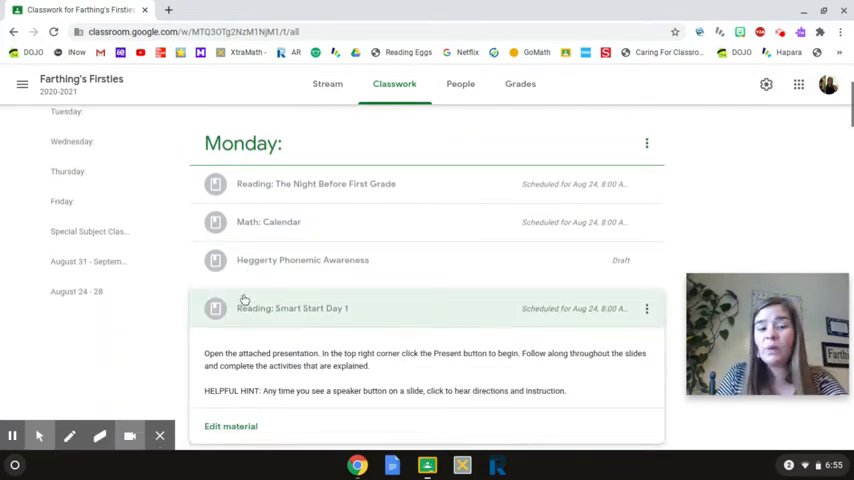
pyautogui.scroll(-3)
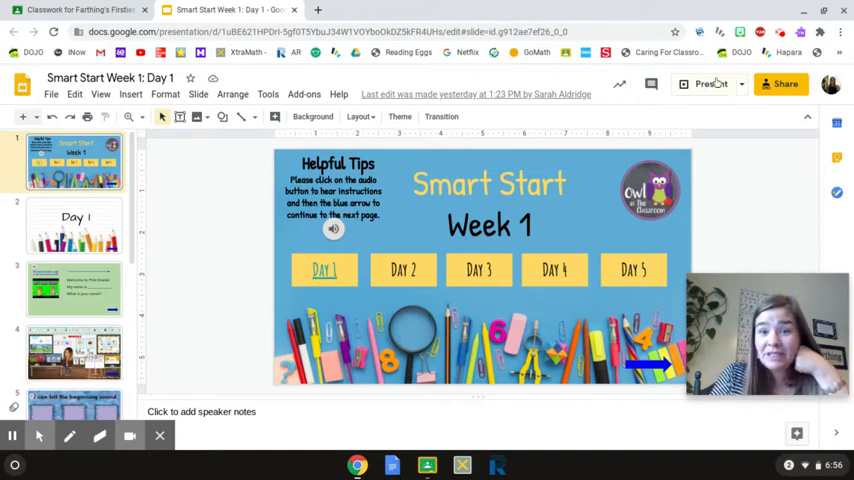
pyautogui.moveTo(710, 84)
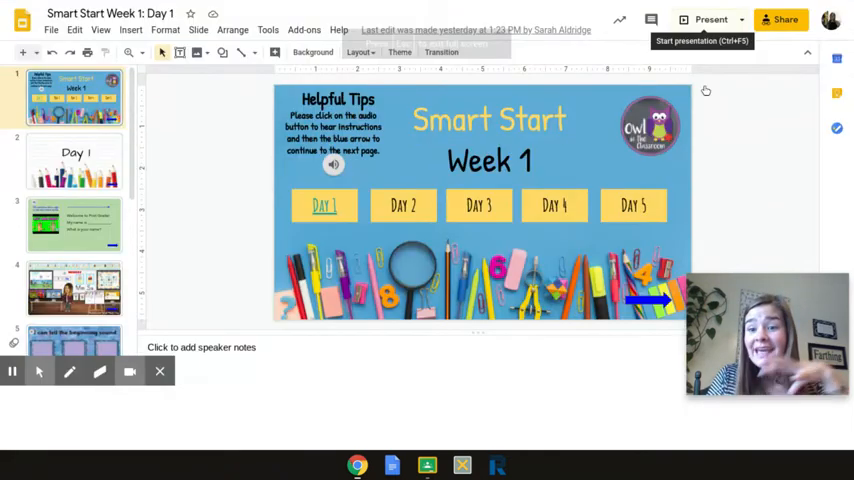
# Step: Present the Smart Start slideshow full screen and play the title slide's audio instructions
pyautogui.click(710, 20)
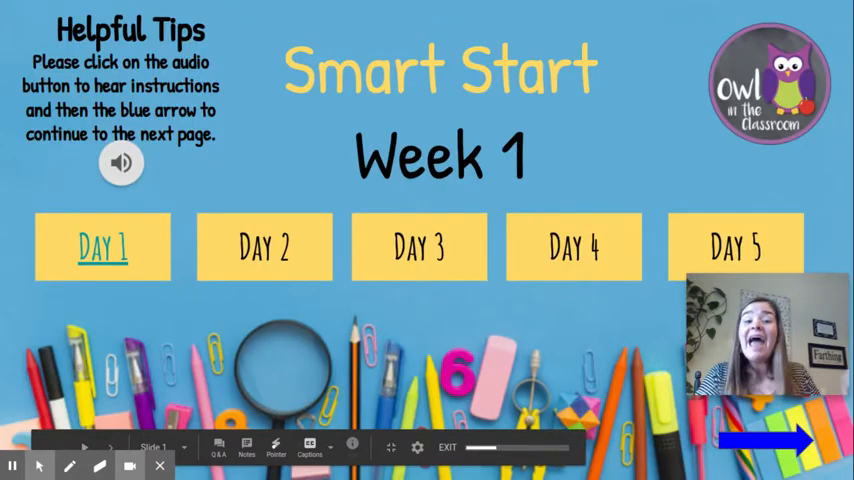
pyautogui.click(120, 164)
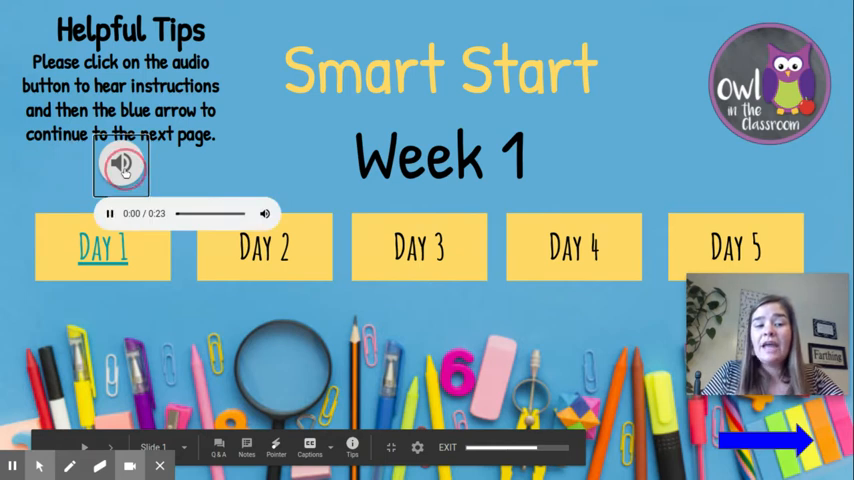
pyautogui.click(766, 442)
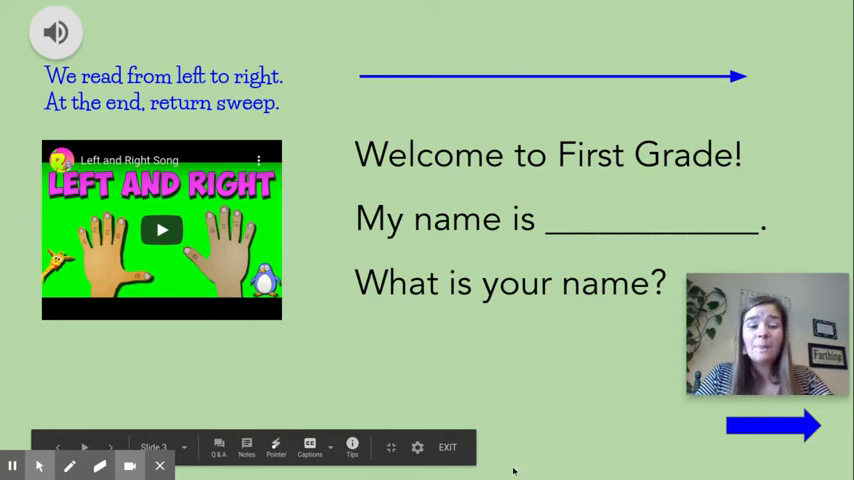
pyautogui.moveTo(448, 448)
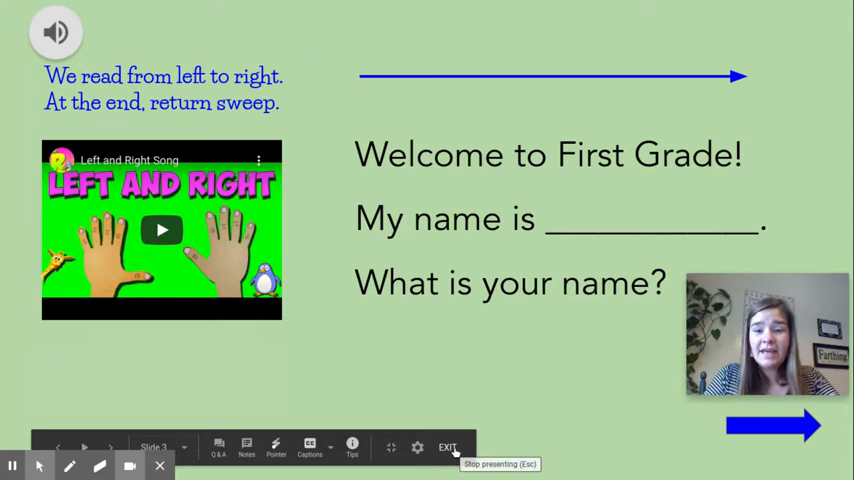
# Step: Exit the slideshow and return to the Smart Start Day 1 assignment in Classroom
pyautogui.click(446, 448)
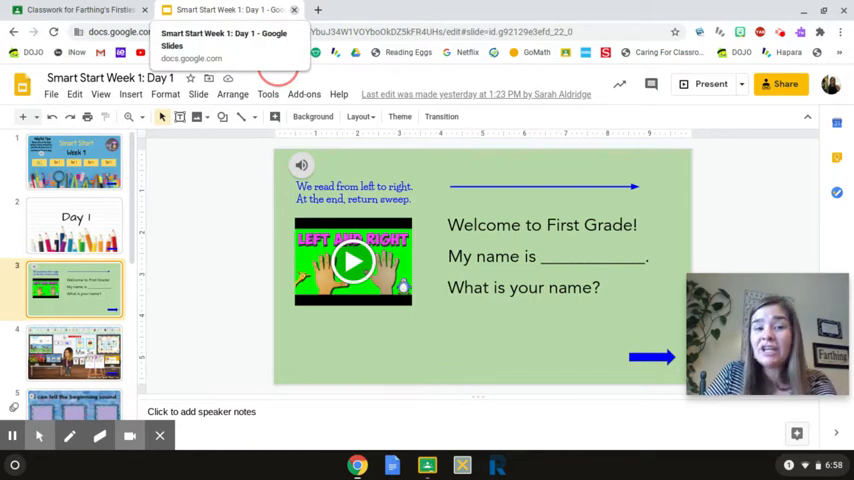
pyautogui.click(80, 8)
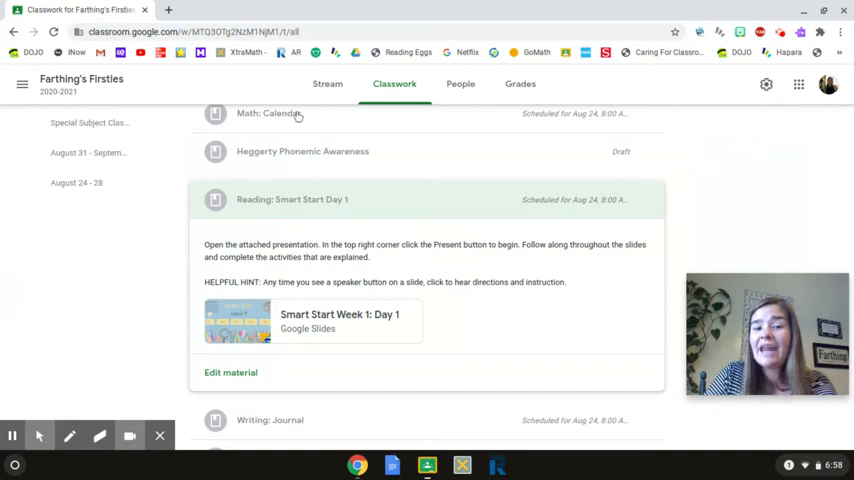
pyautogui.scroll(-3)
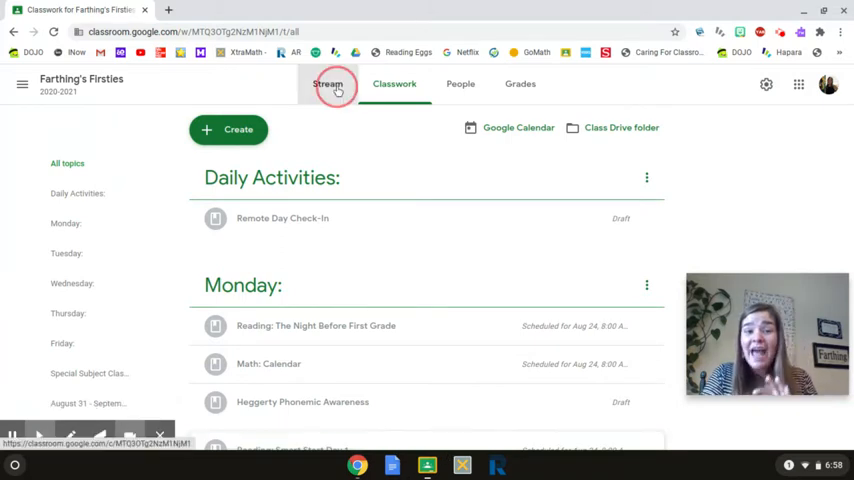
pyautogui.click(328, 84)
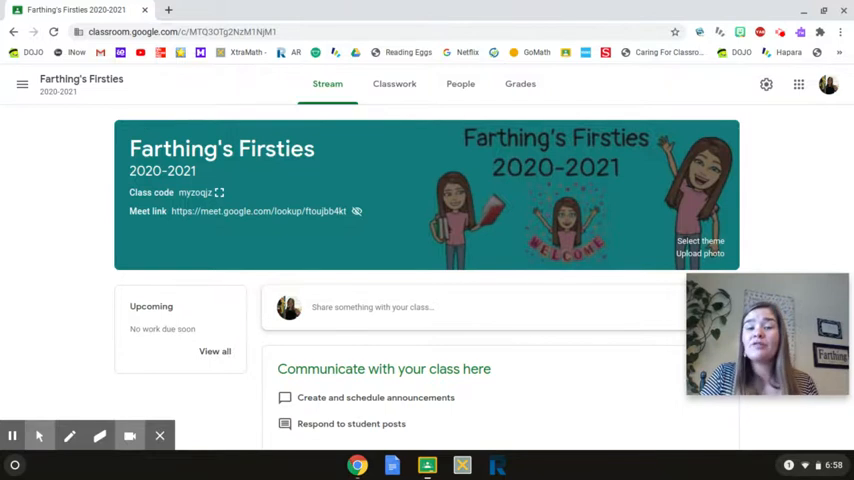
pyautogui.moveTo(394, 84)
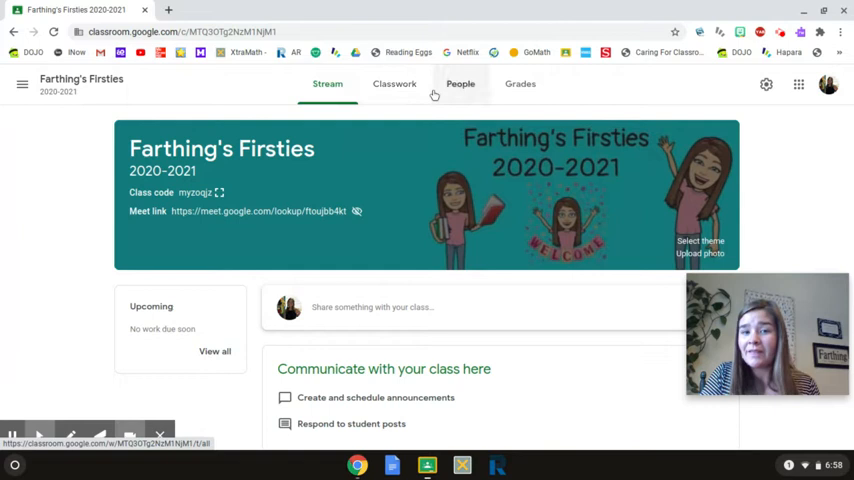
pyautogui.moveTo(394, 84)
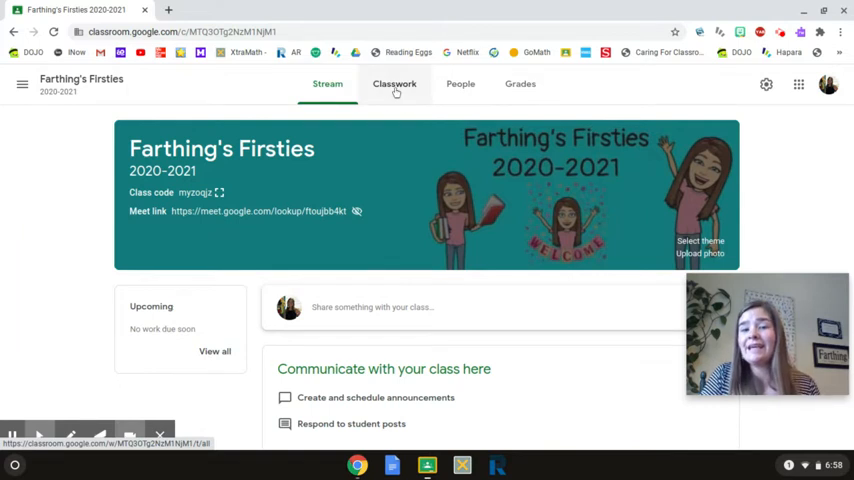
pyautogui.click(394, 84)
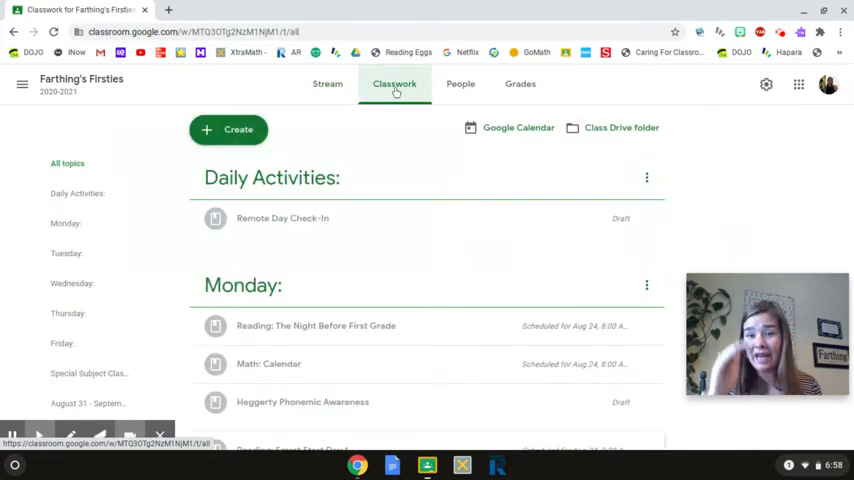